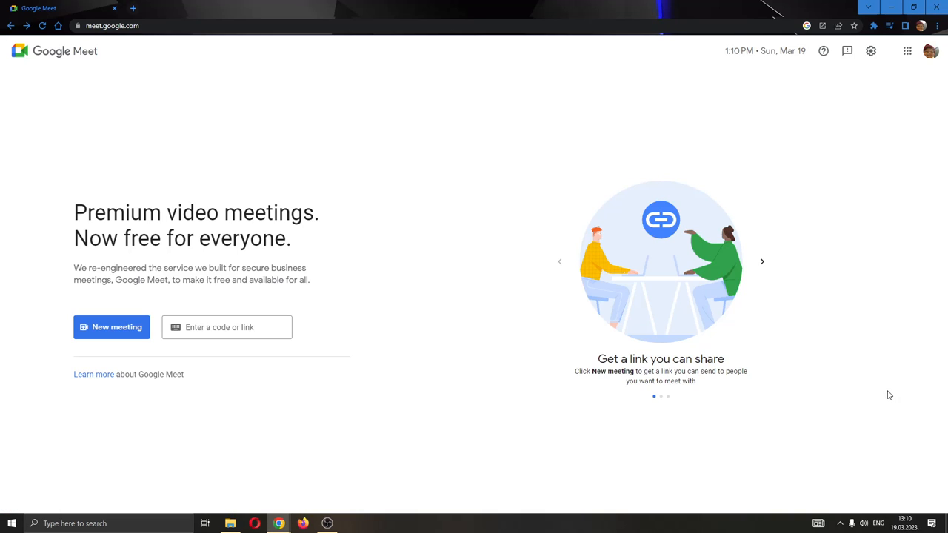
mouse_move(841, 358)
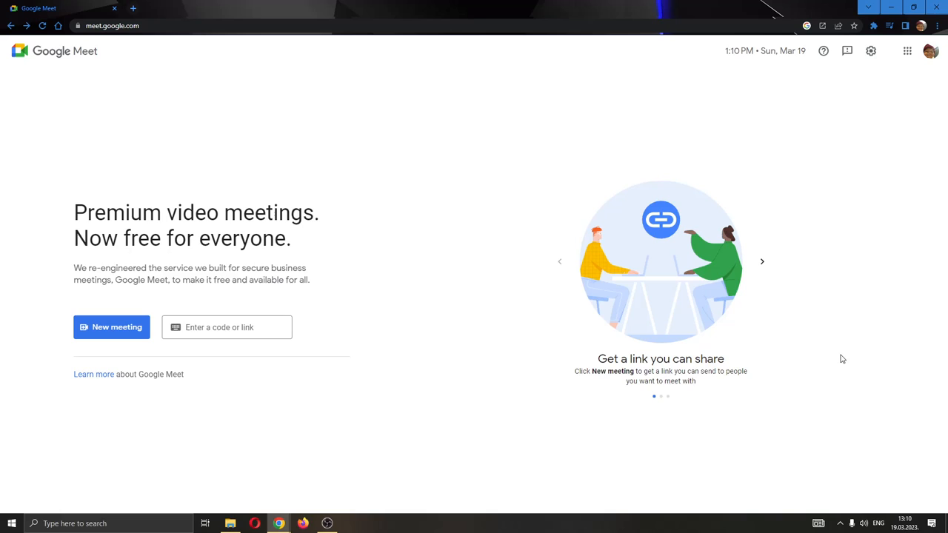
mouse_move(827, 363)
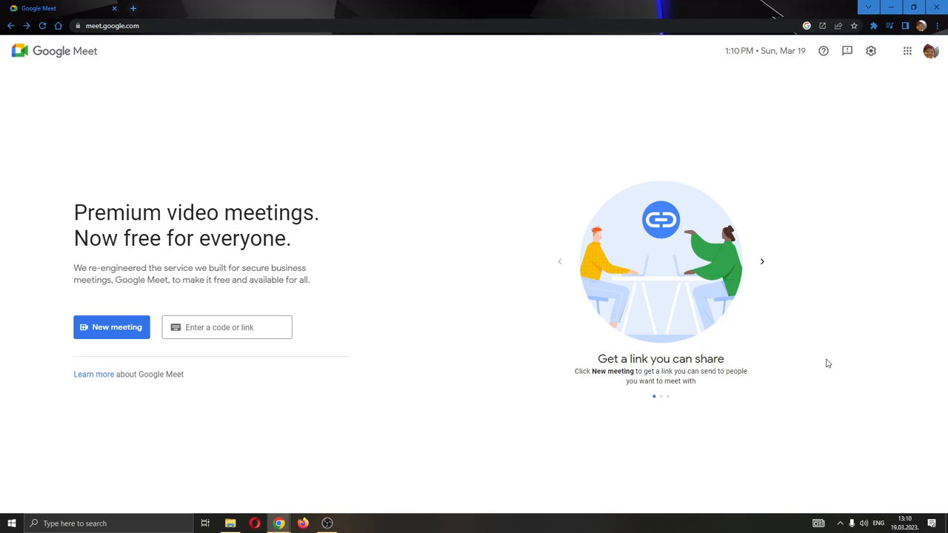
mouse_move(356, 184)
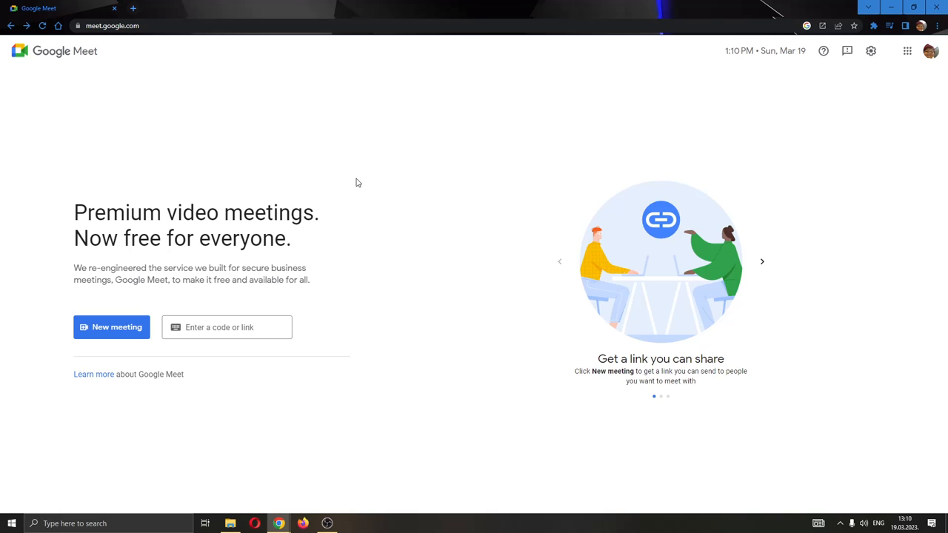
mouse_move(370, 178)
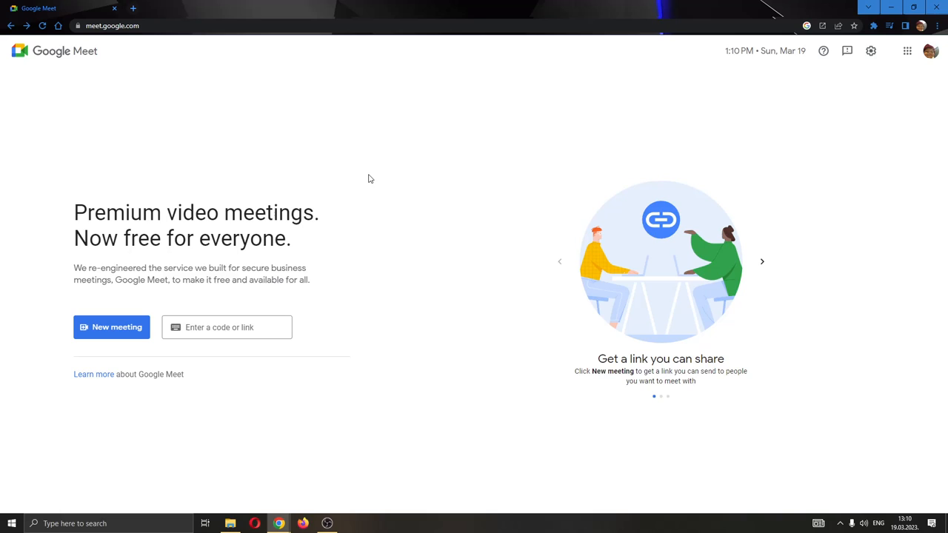
mouse_move(207, 99)
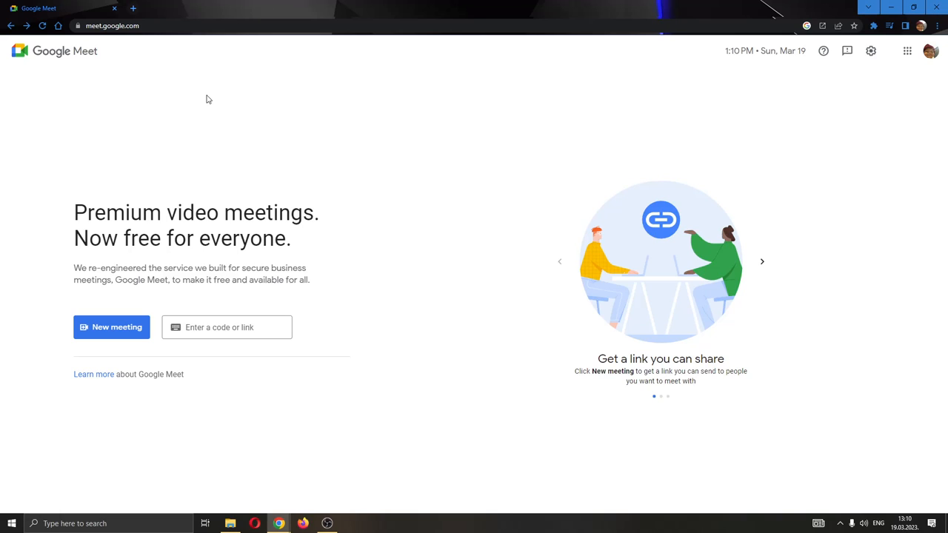
mouse_move(255, 90)
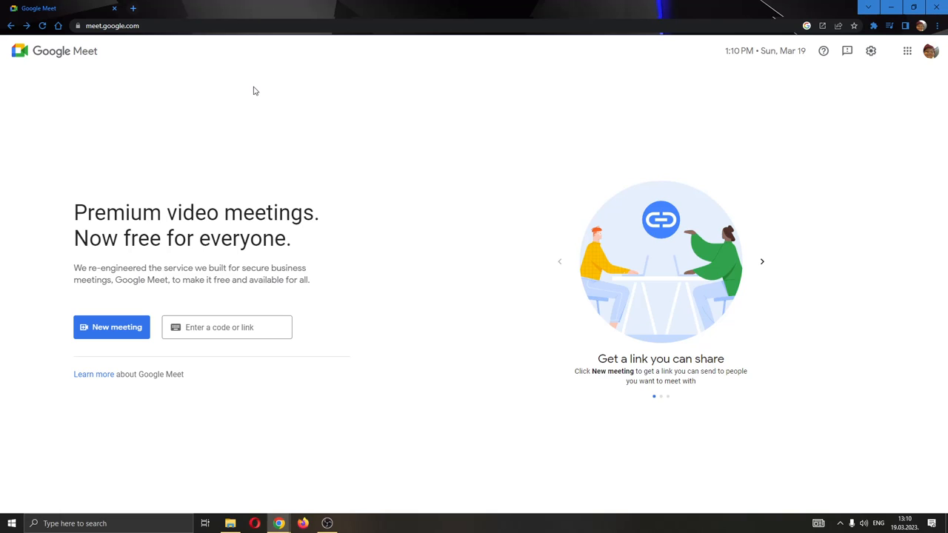
mouse_move(158, 63)
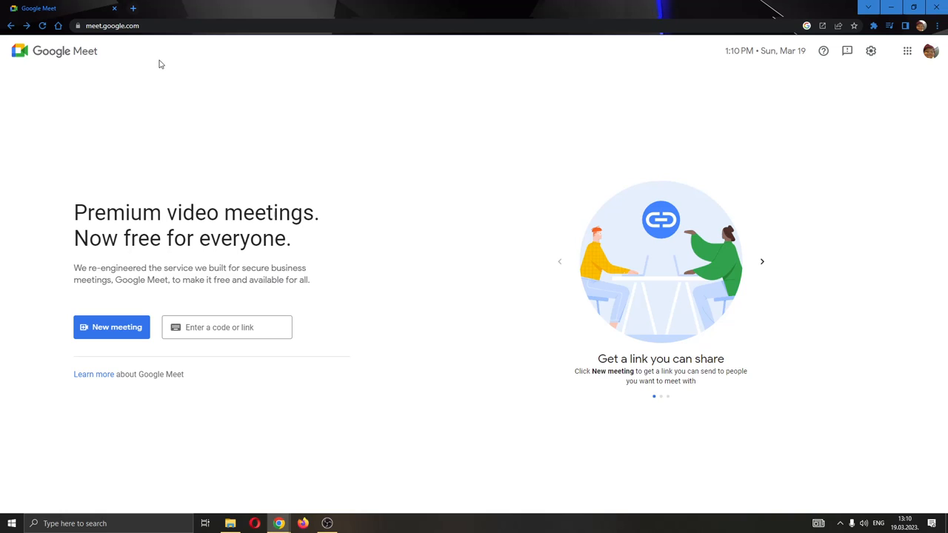
mouse_move(104, 45)
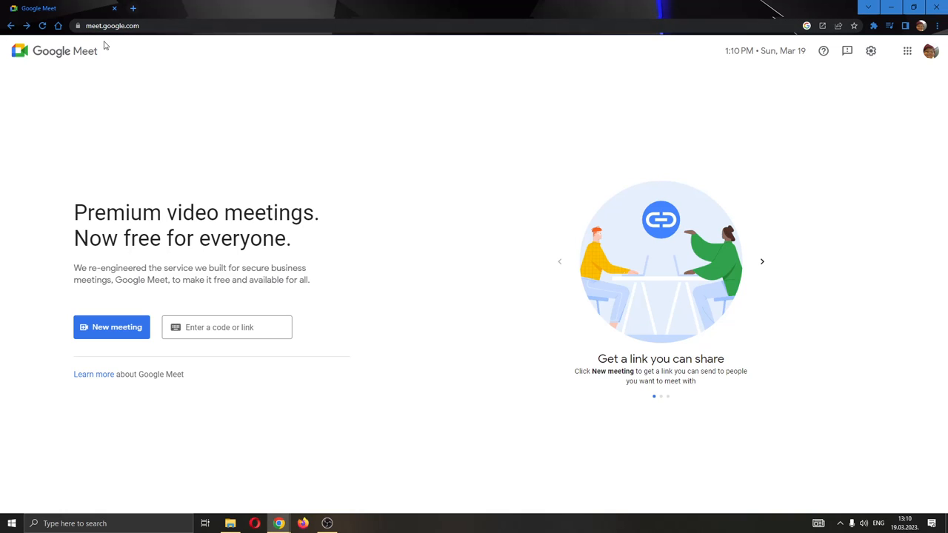
mouse_move(398, 178)
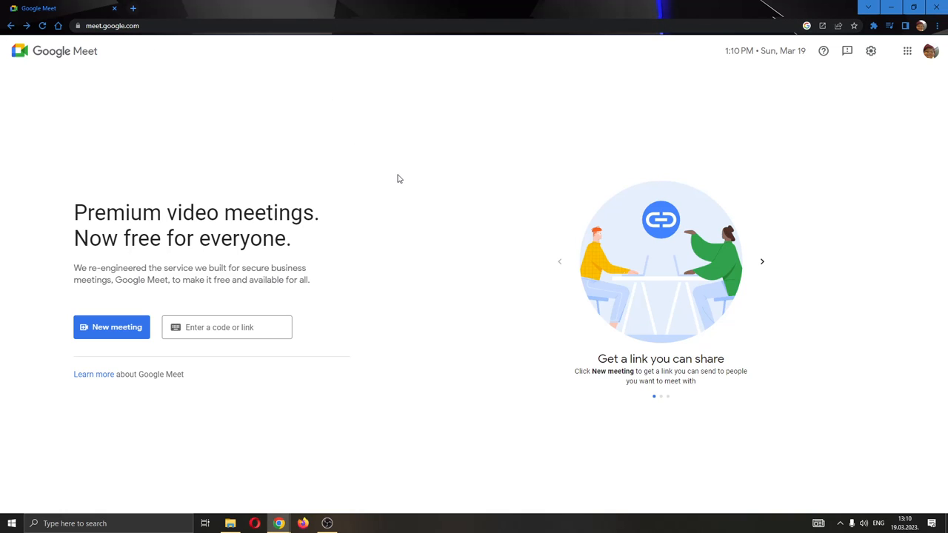
mouse_move(405, 274)
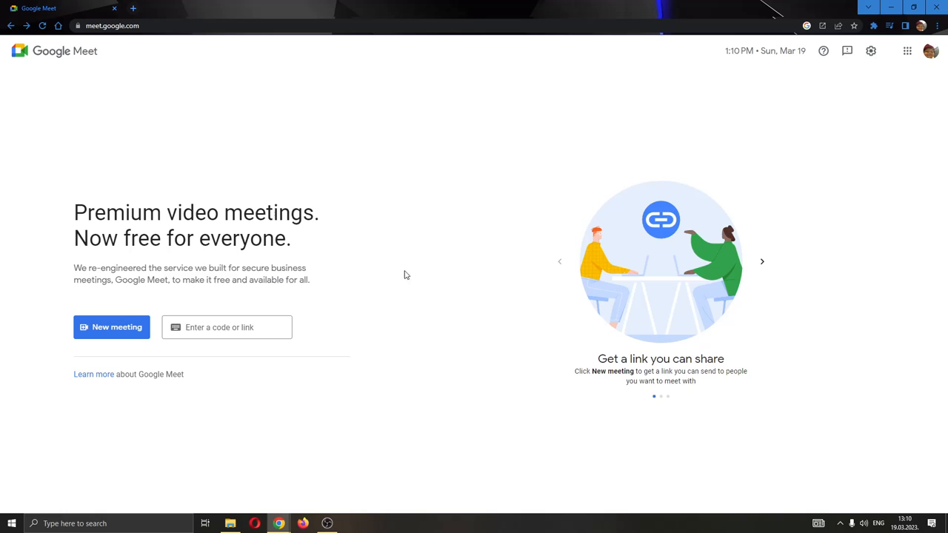
mouse_move(539, 318)
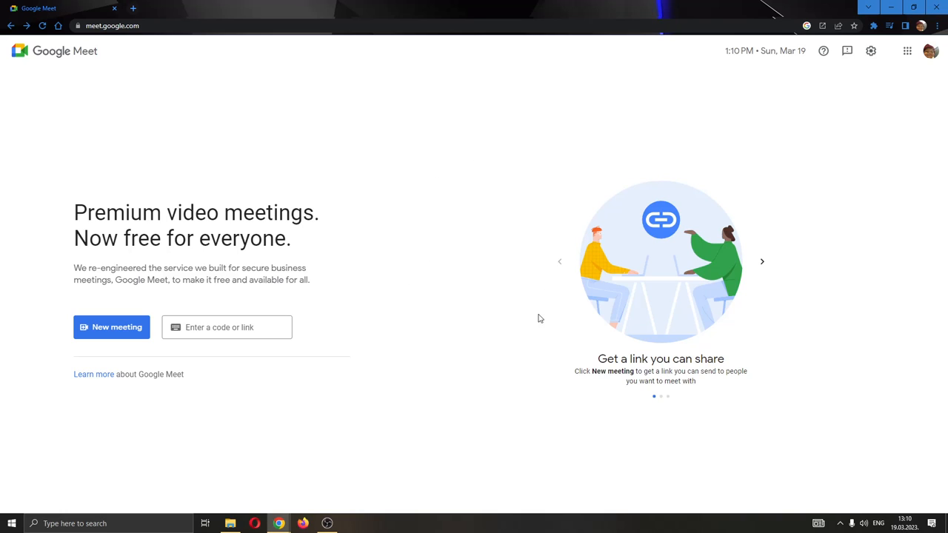
mouse_move(70, 312)
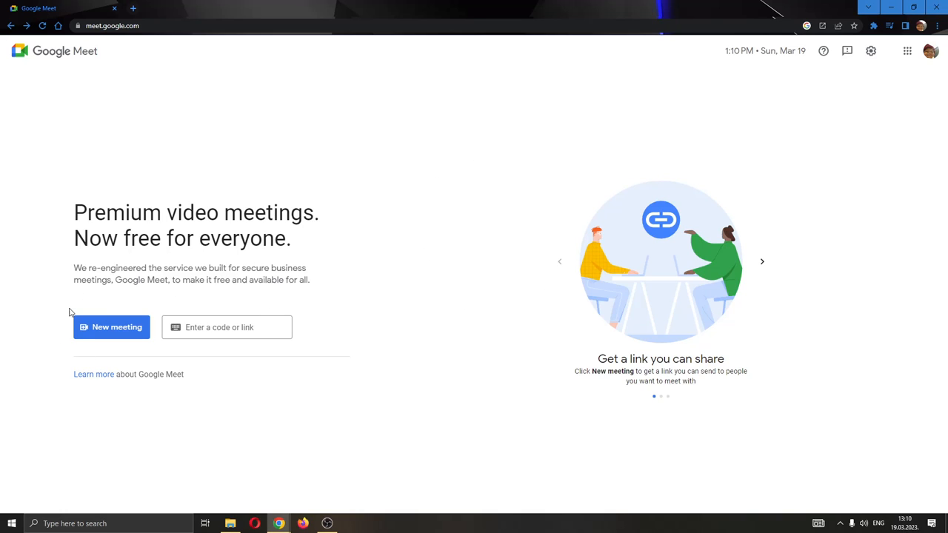
mouse_move(115, 342)
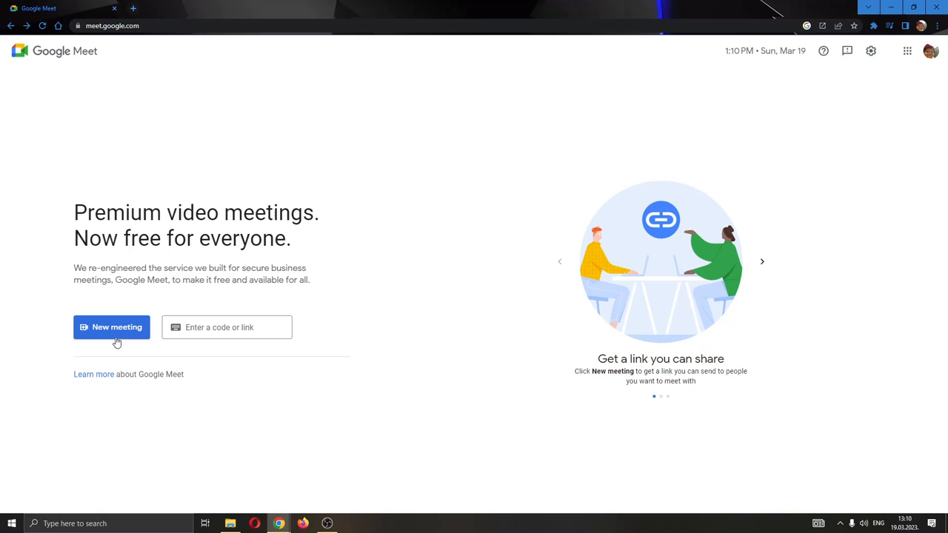
mouse_move(240, 367)
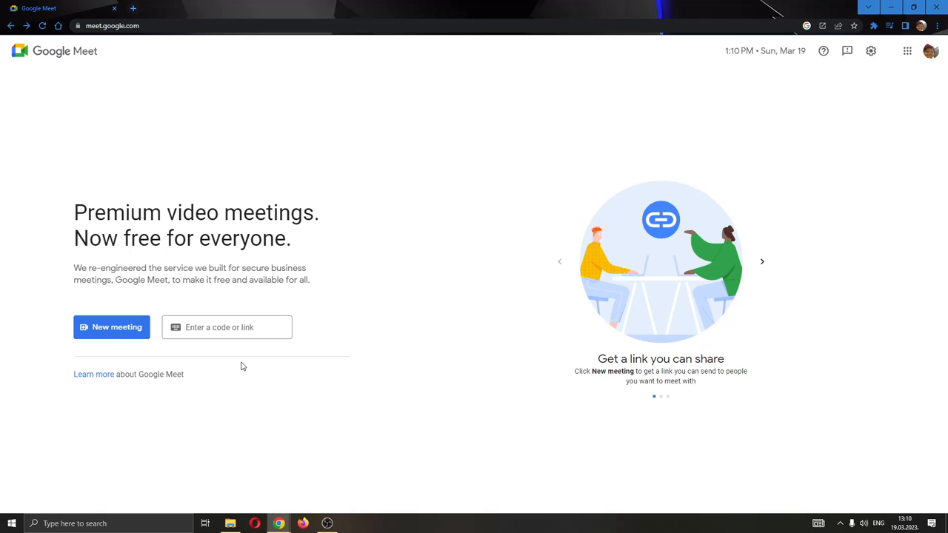
mouse_move(293, 412)
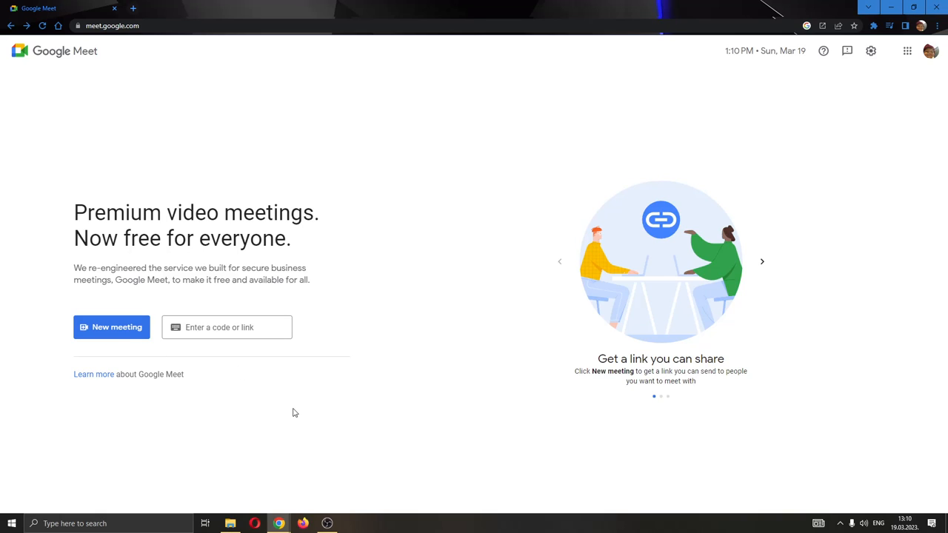
mouse_move(278, 418)
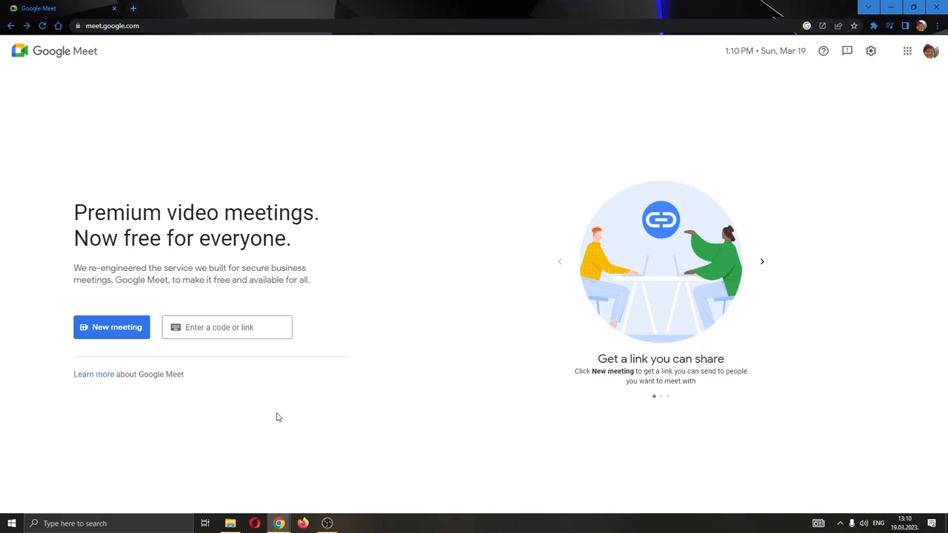
Start an instant meeting from New meeting and dismiss the 'Your meeting's ready' notice.
click(222, 327)
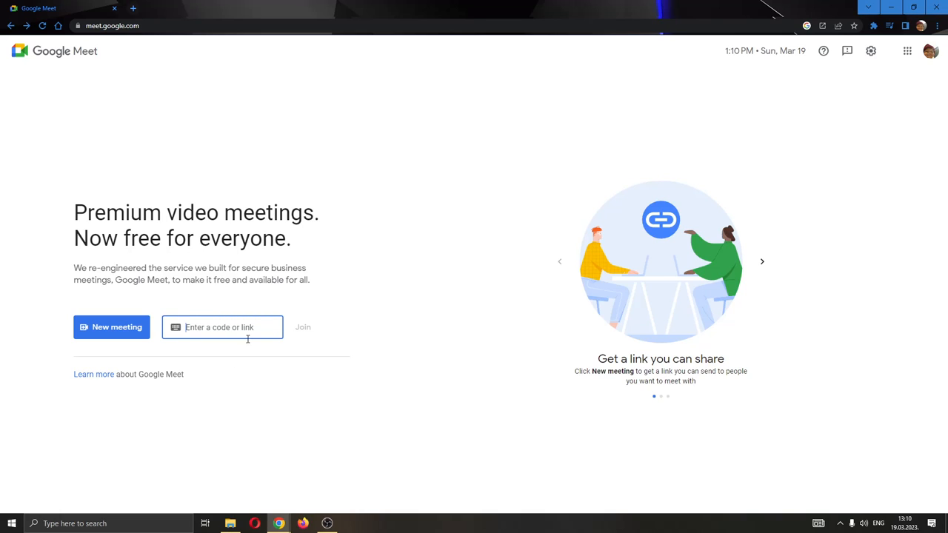
mouse_move(302, 337)
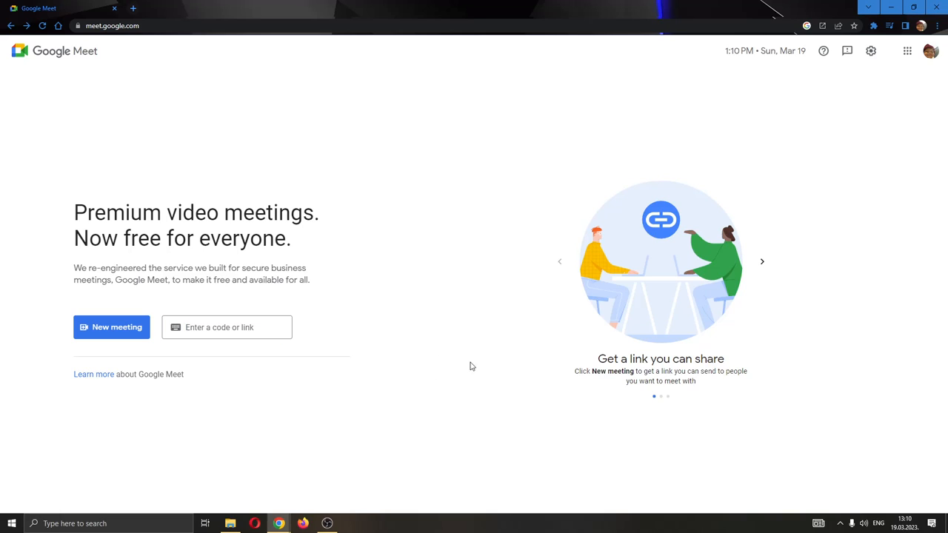
mouse_move(437, 388)
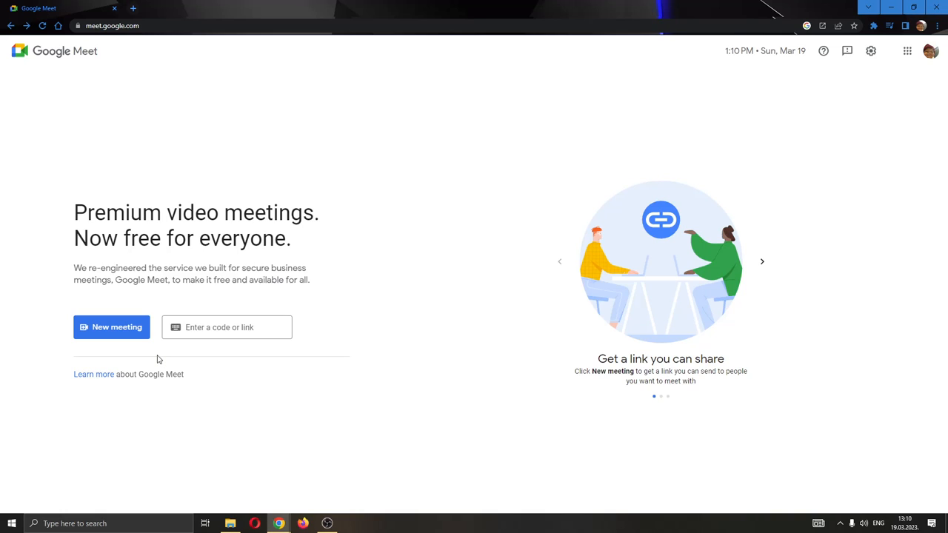
mouse_move(116, 327)
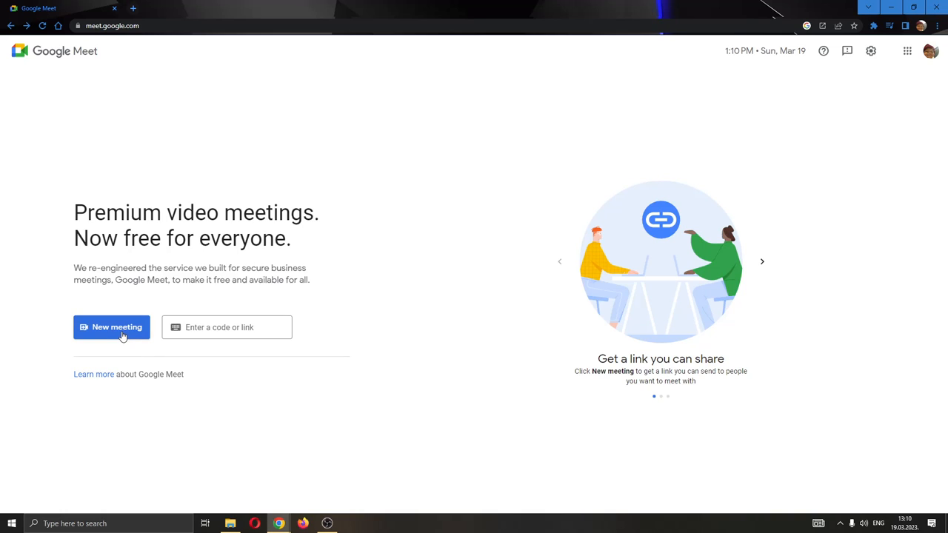
click(111, 327)
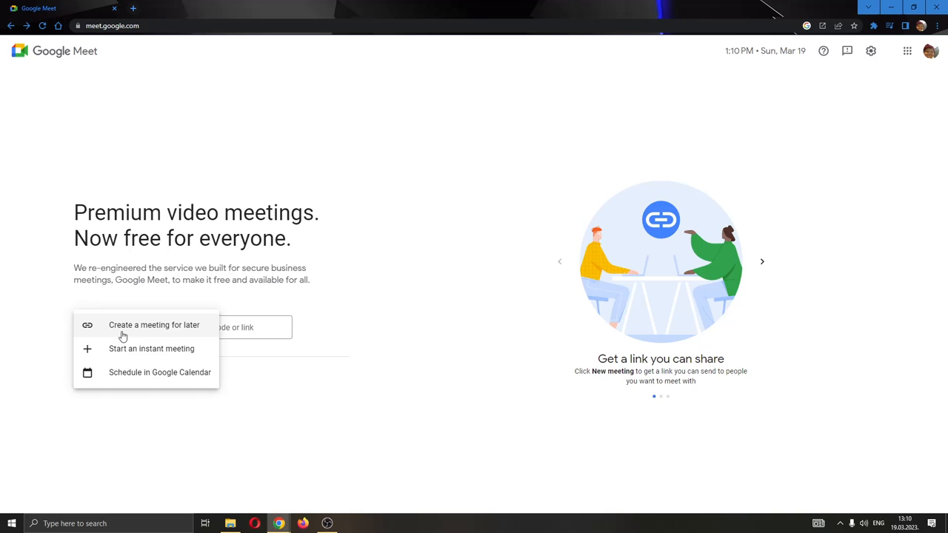
mouse_move(136, 334)
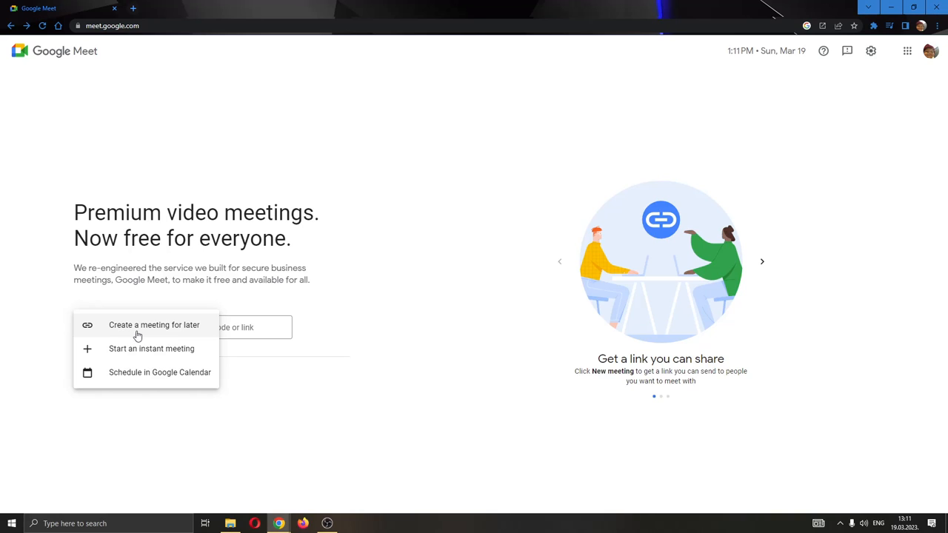
mouse_move(170, 352)
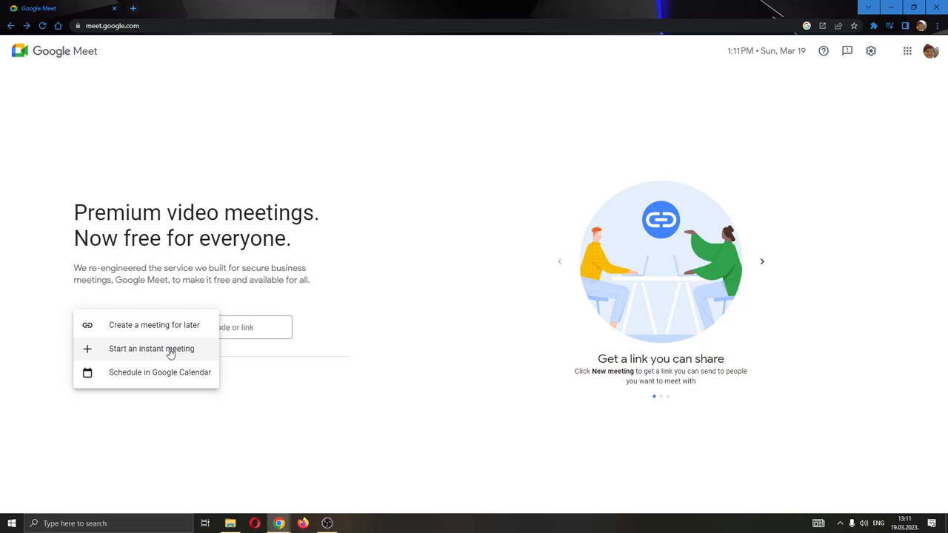
mouse_move(178, 354)
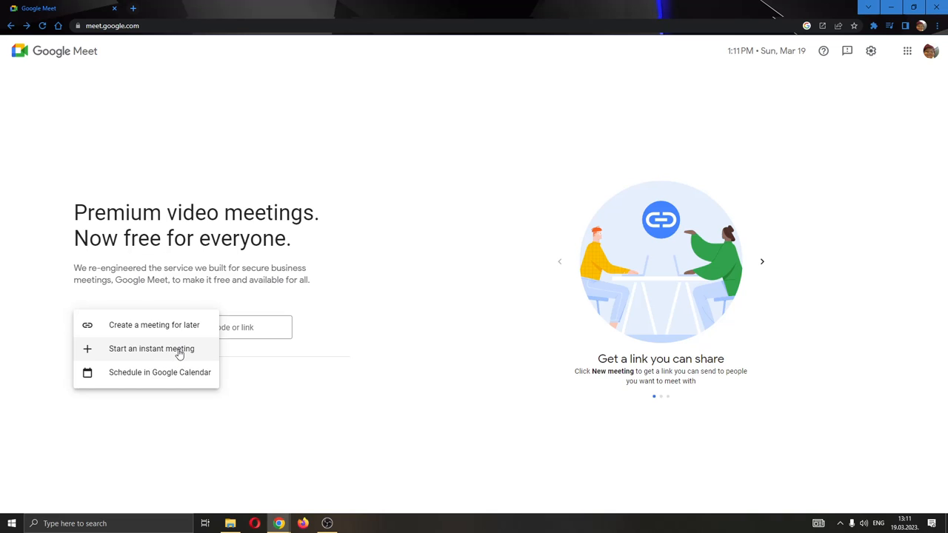
click(151, 349)
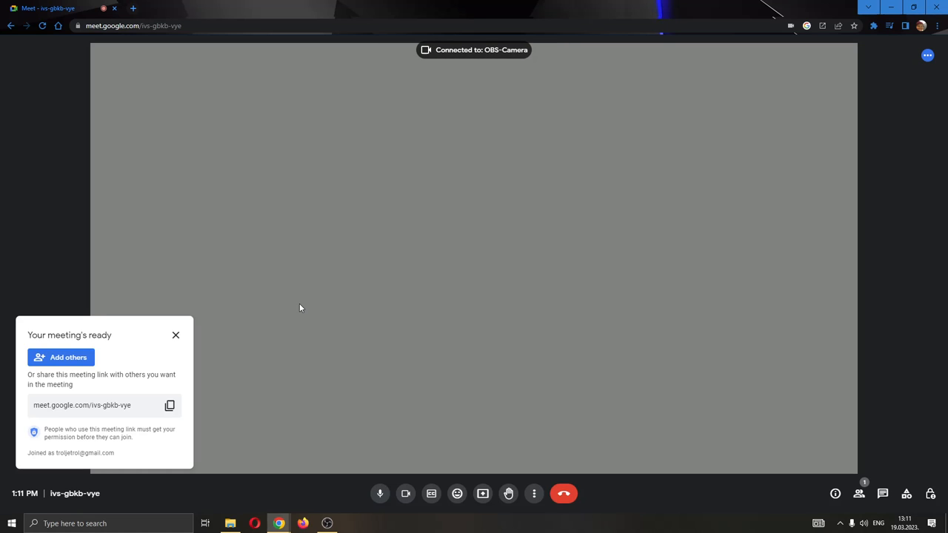
mouse_move(365, 379)
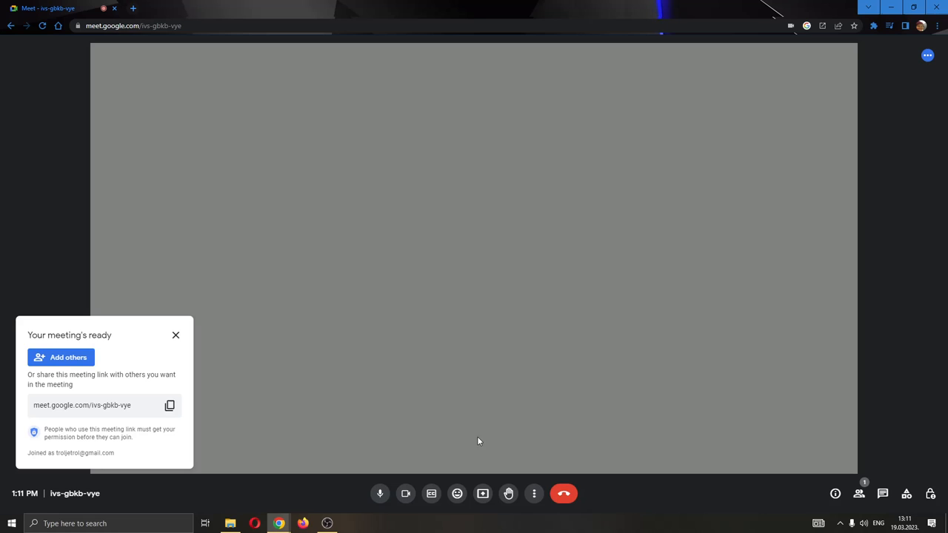
mouse_move(453, 347)
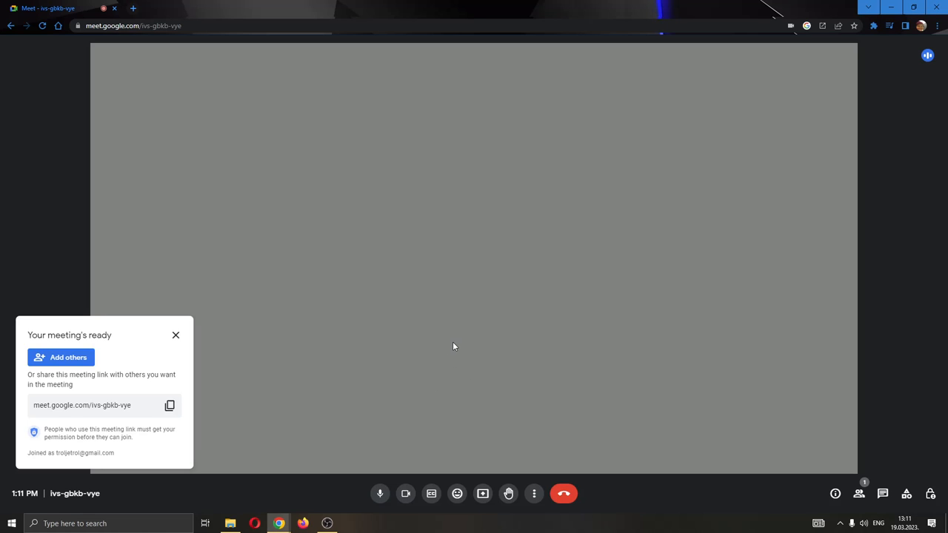
click(175, 335)
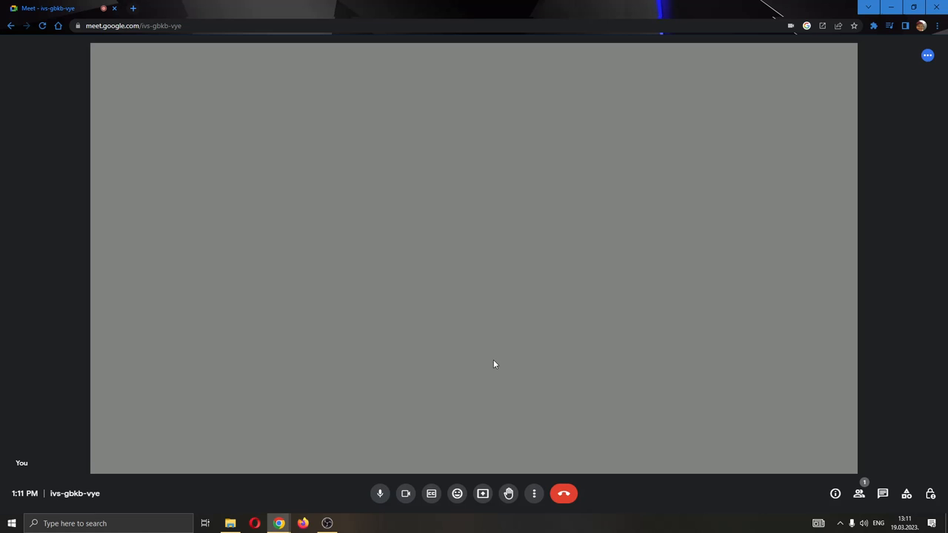
mouse_move(751, 397)
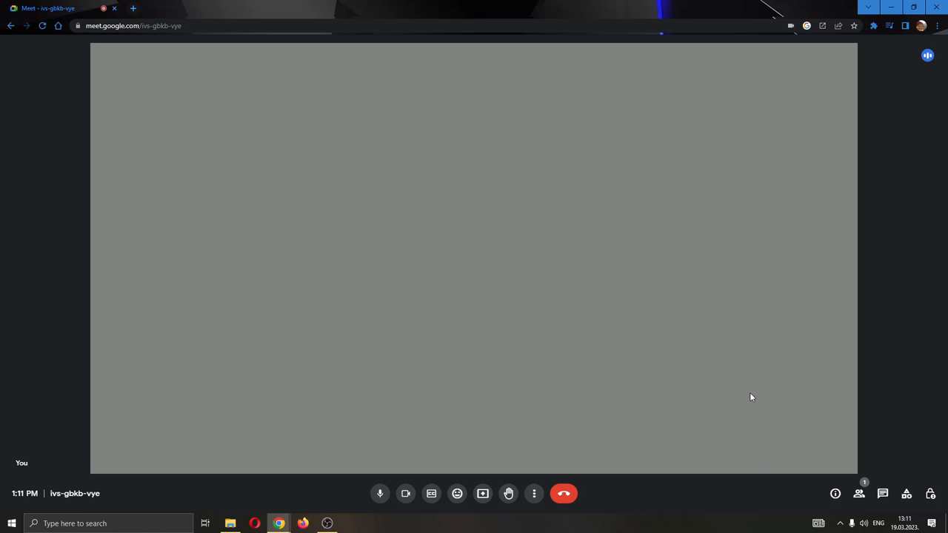
mouse_move(858, 495)
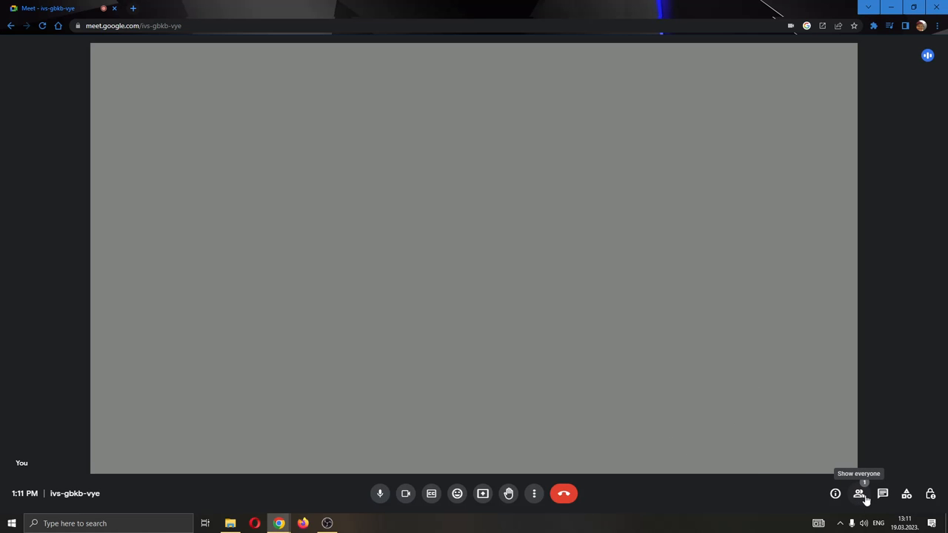
mouse_move(853, 491)
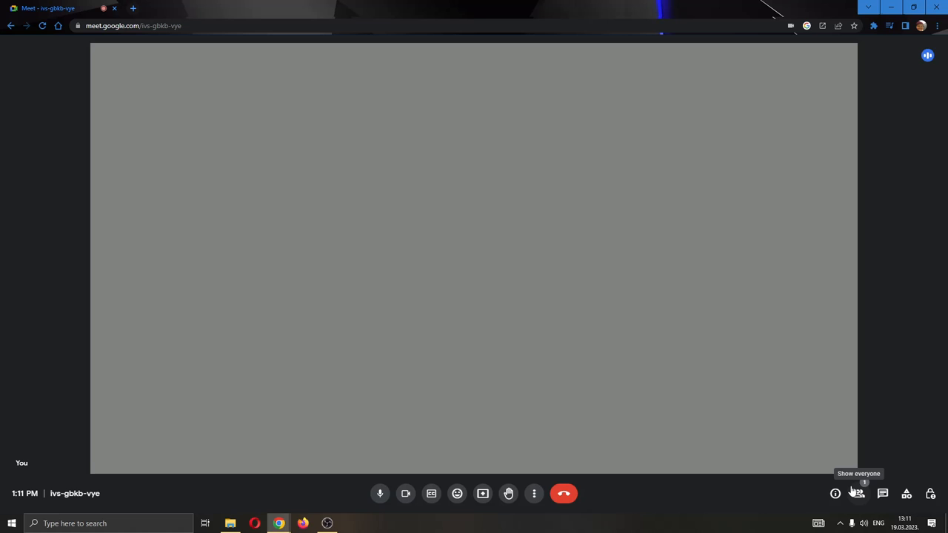
Show everyone in the call via the People panel.
click(858, 493)
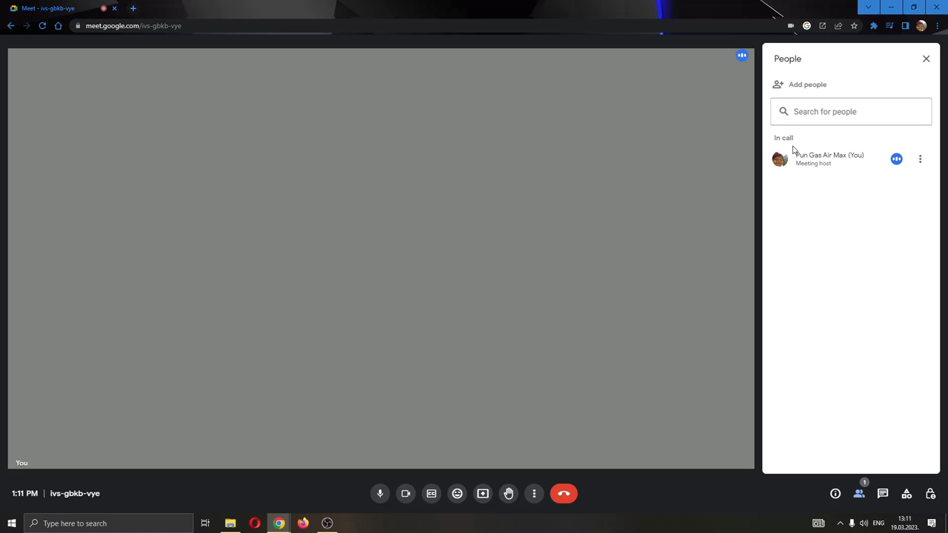
mouse_move(866, 157)
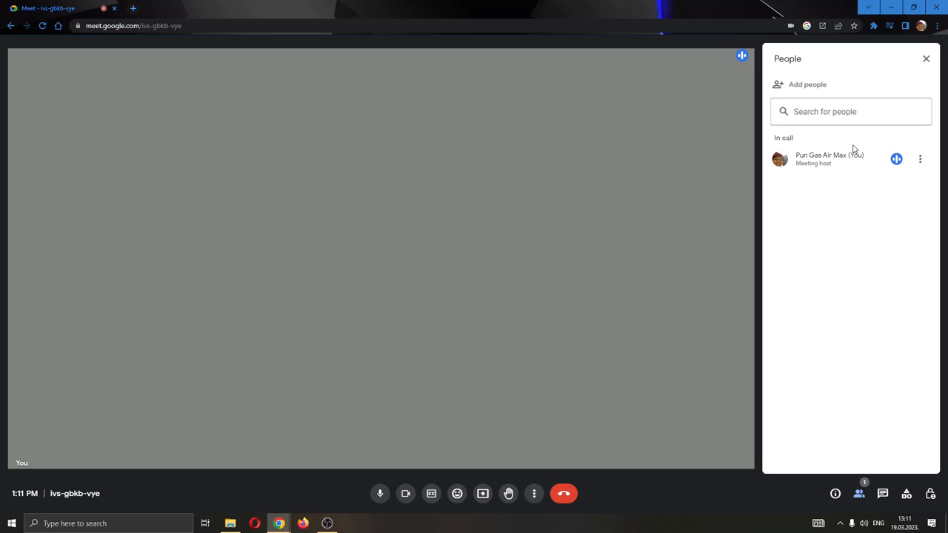
mouse_move(805, 87)
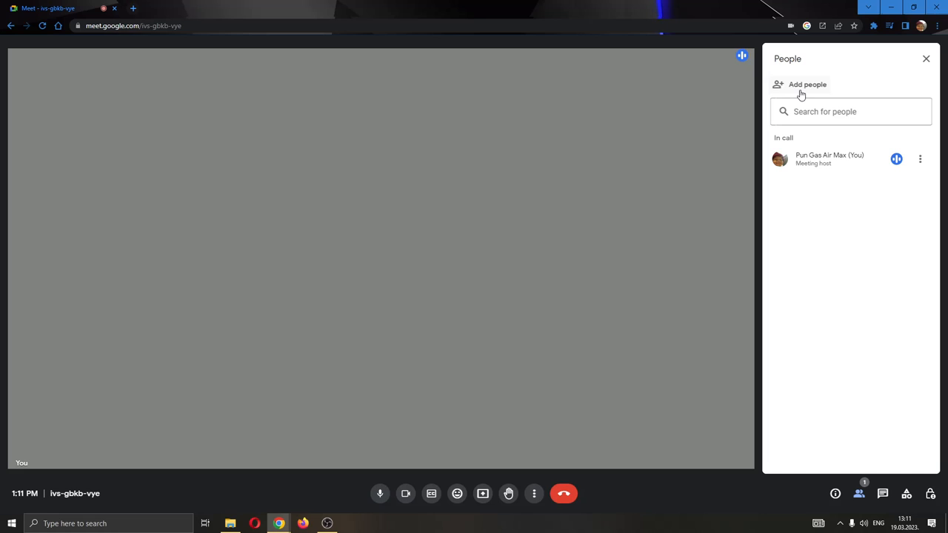
Invite the first suggested contact by sending them the meeting email.
click(805, 83)
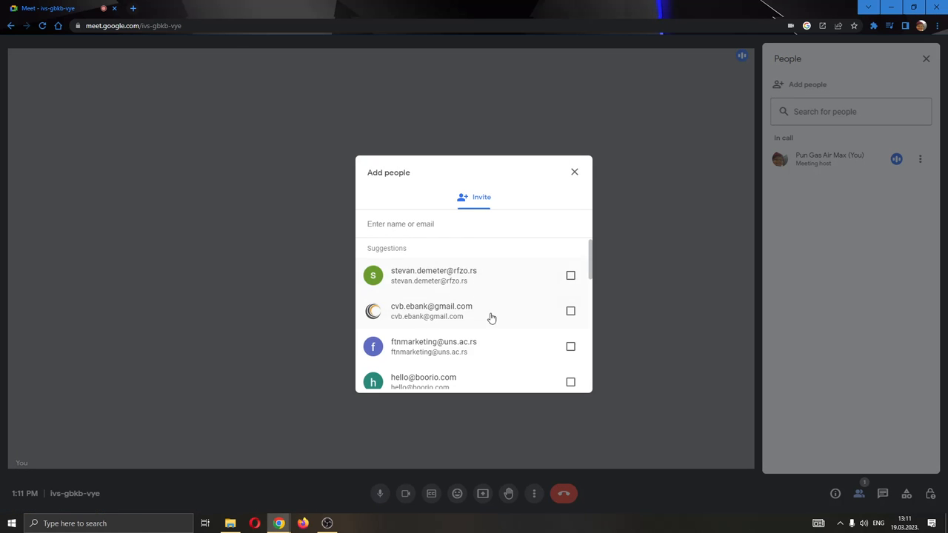
mouse_move(481, 246)
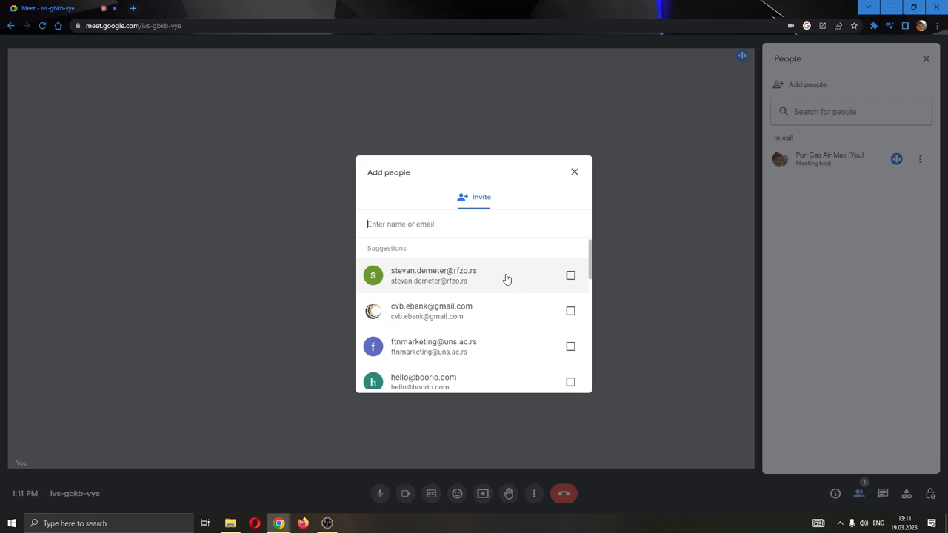
click(570, 276)
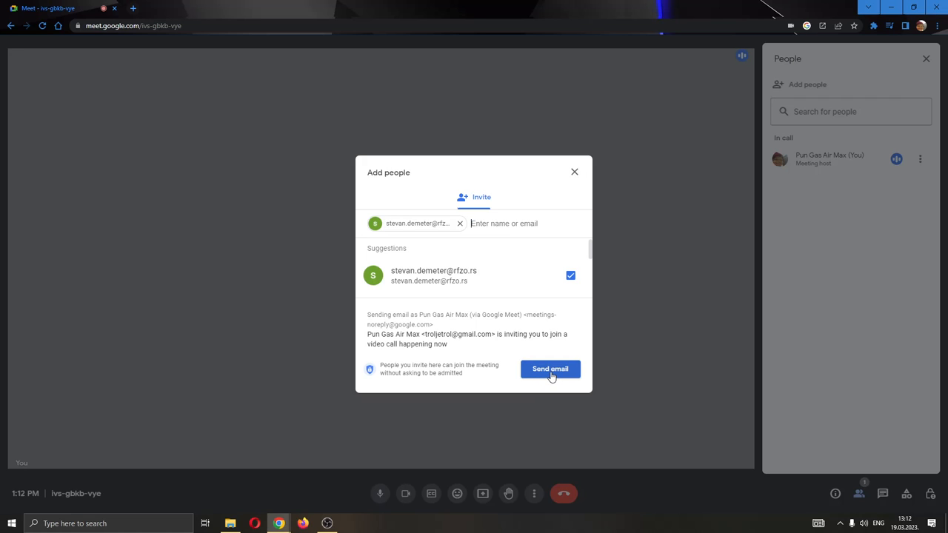
mouse_move(477, 347)
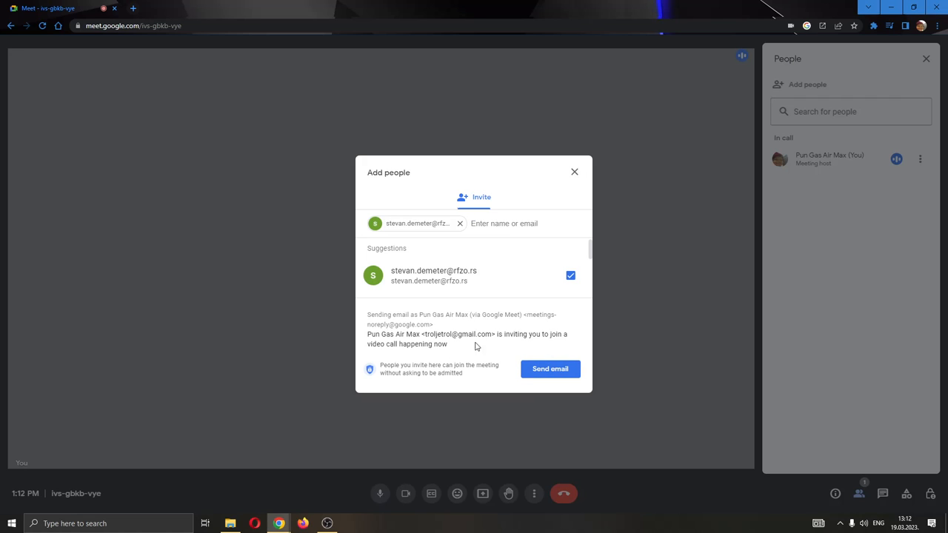
click(550, 368)
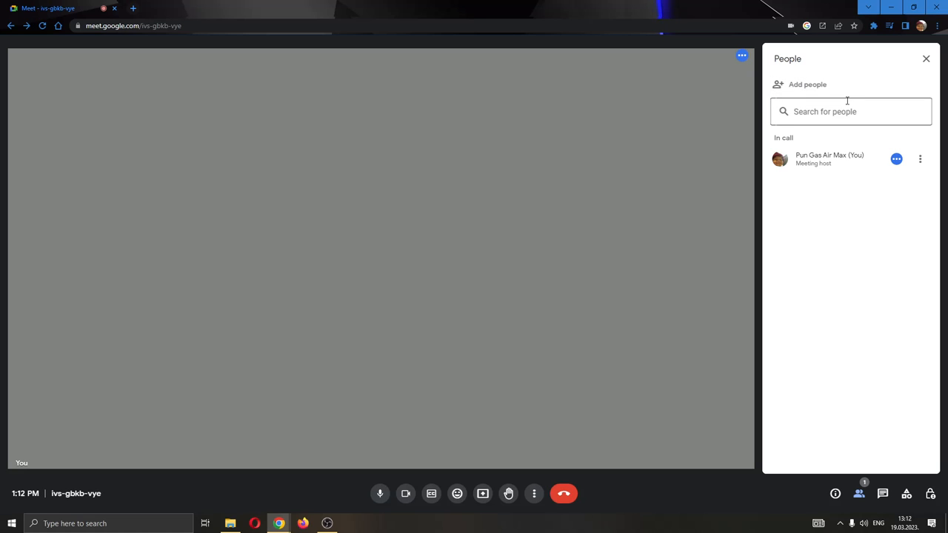
Close the People panel and leave the call, returning to the home page.
click(923, 59)
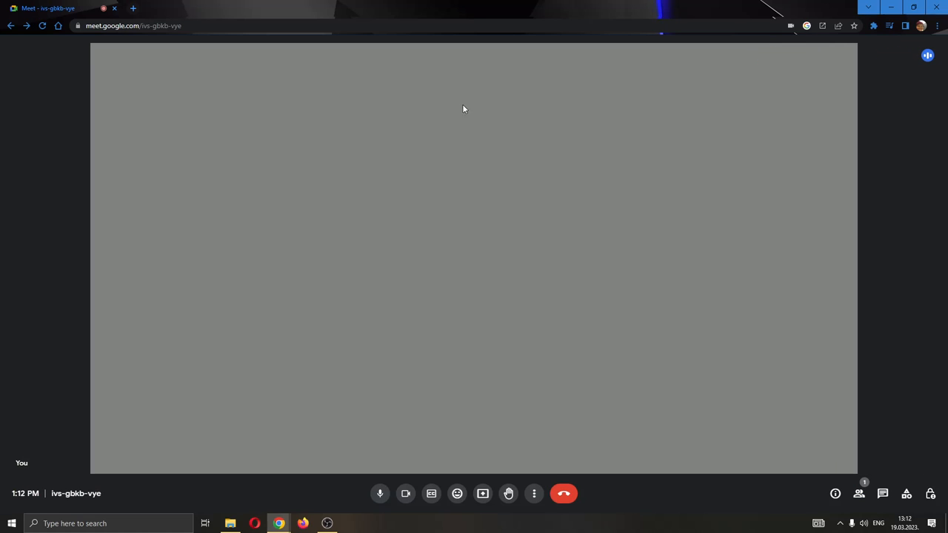
click(562, 493)
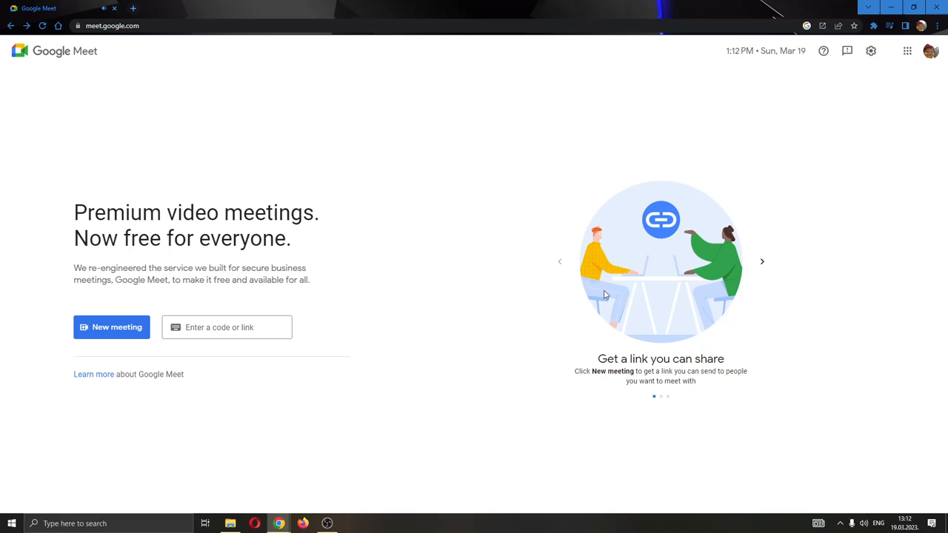